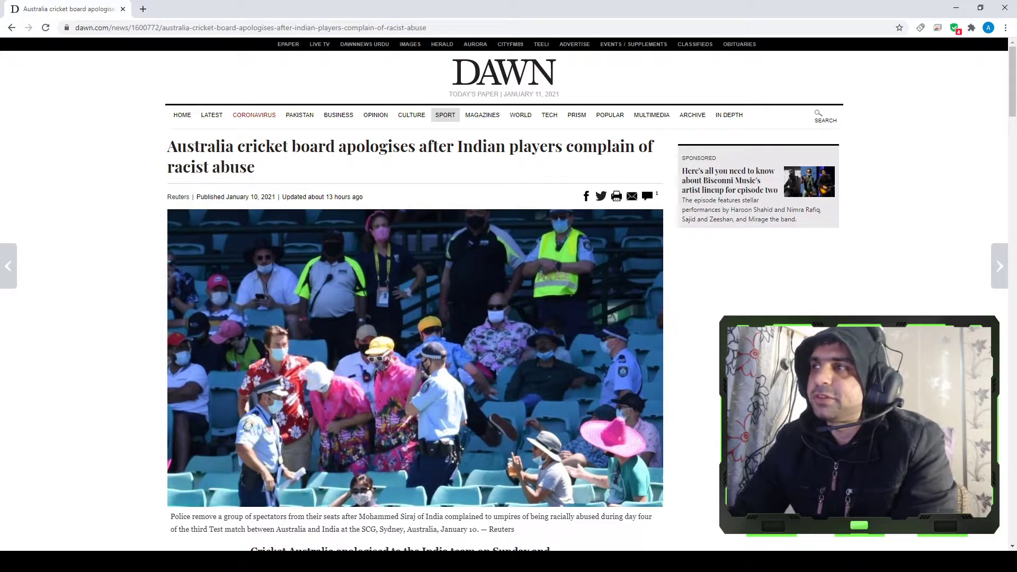
scroll("down", 3)
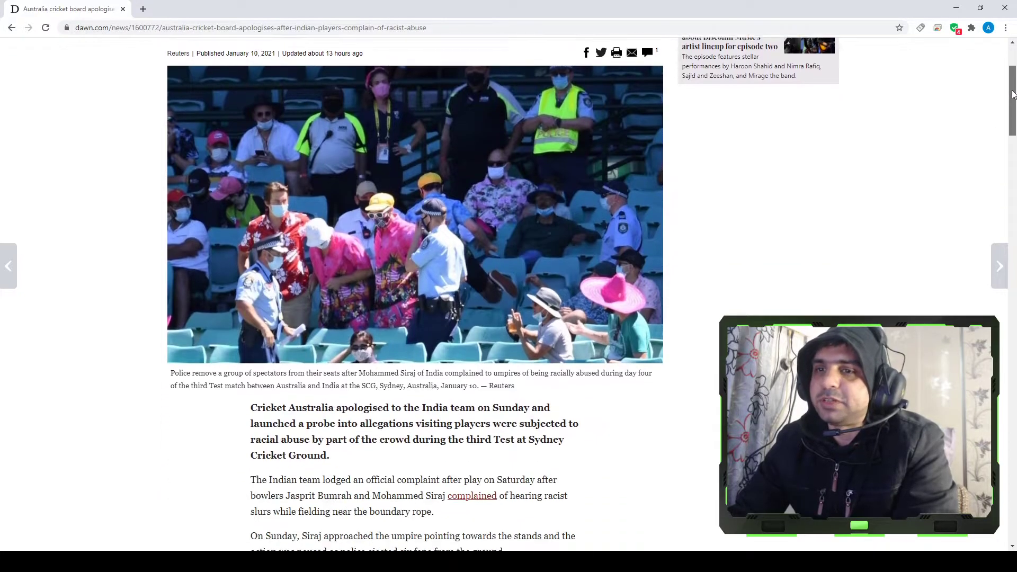
scroll("down", 3)
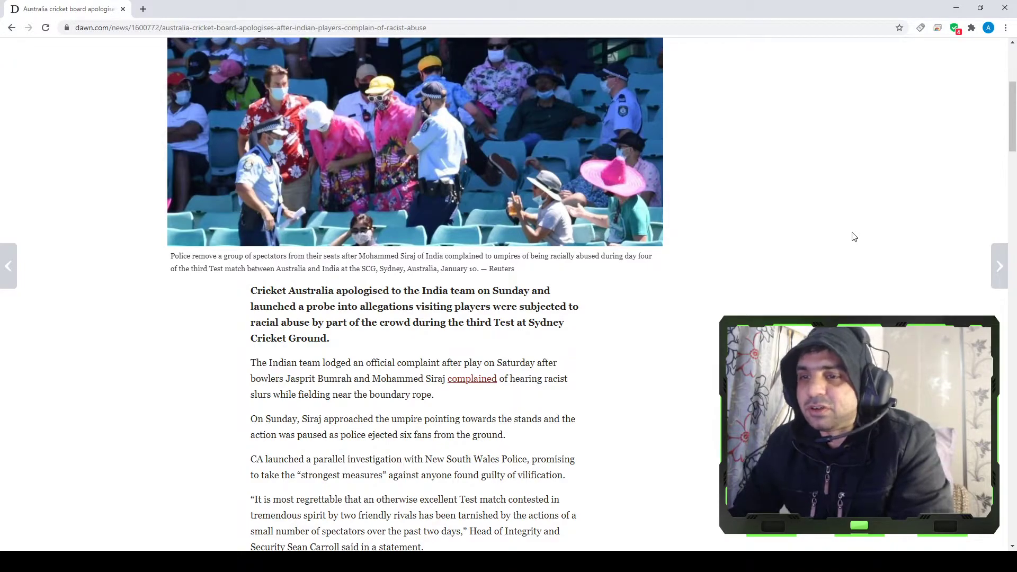
mouse_move(851, 286)
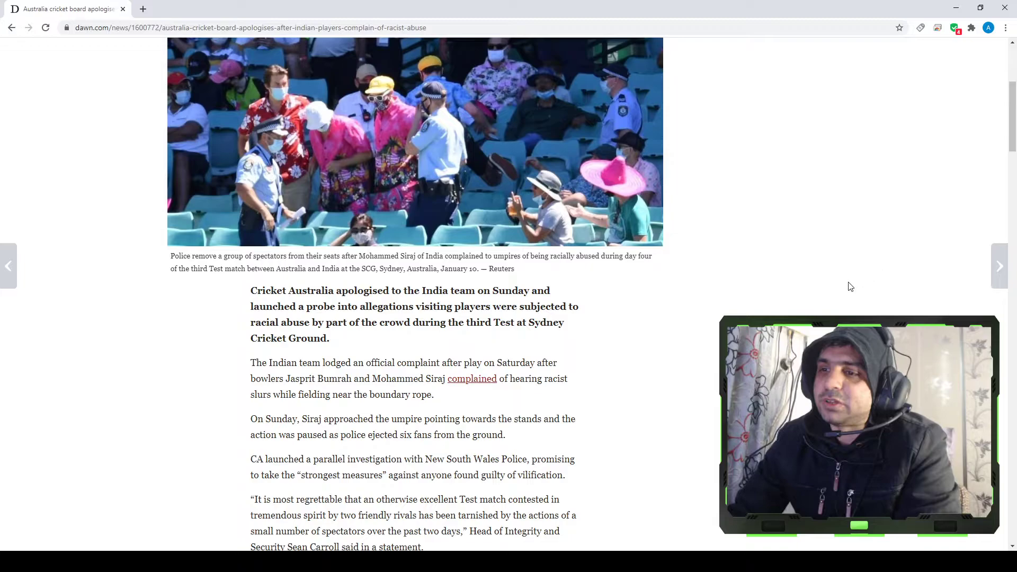
scroll("down", 3)
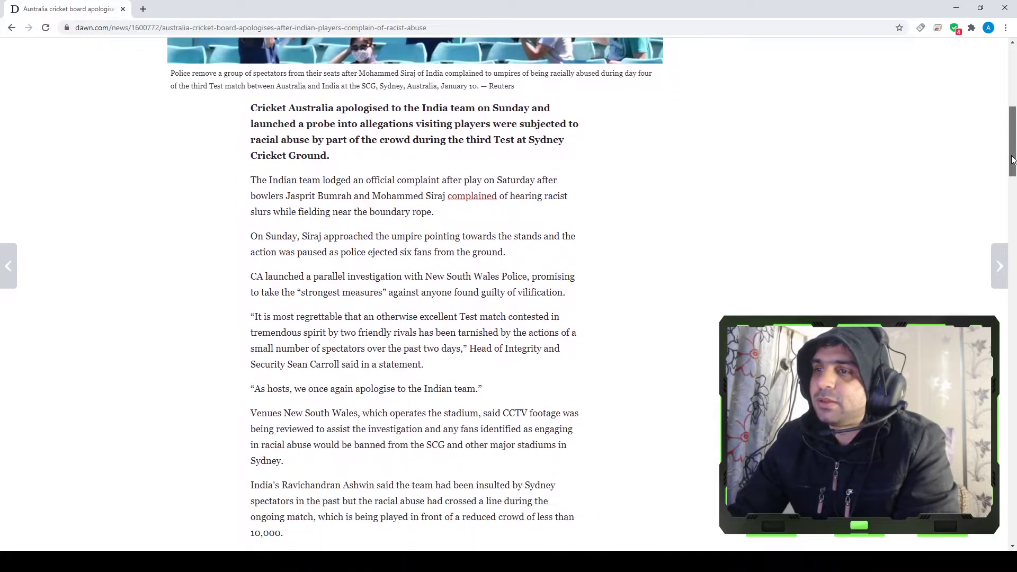
mouse_move(699, 369)
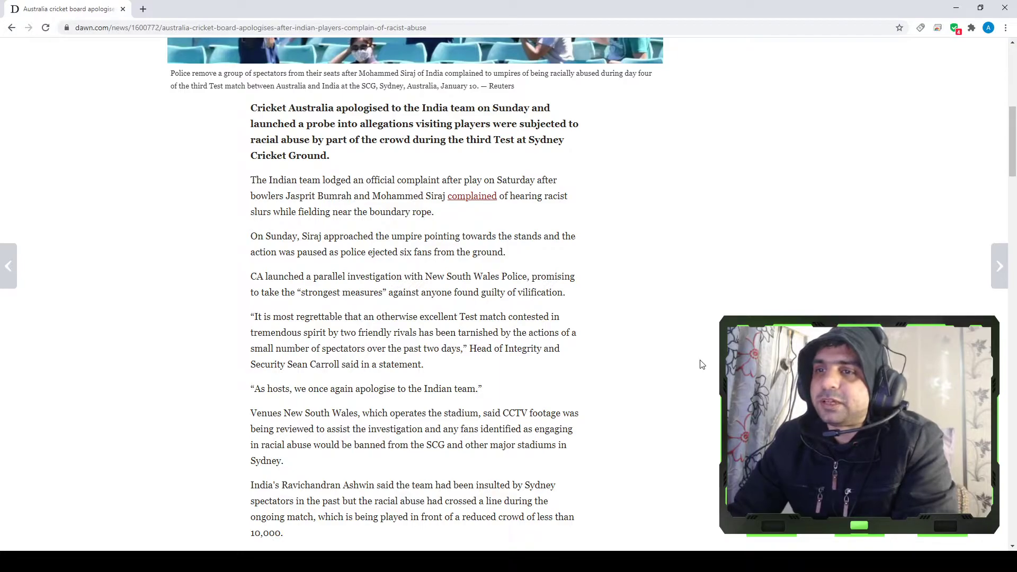
mouse_move(681, 374)
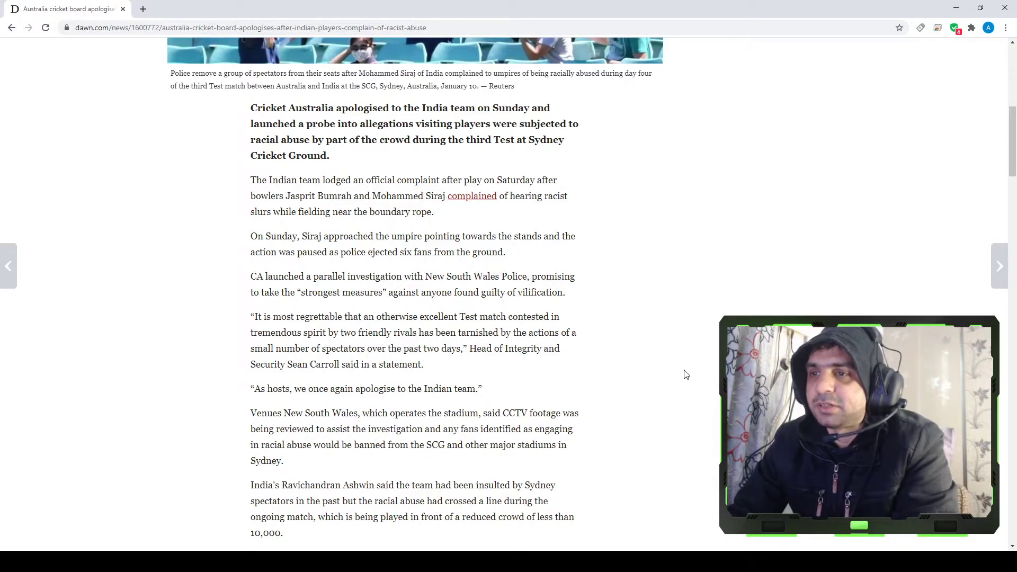
mouse_move(678, 381)
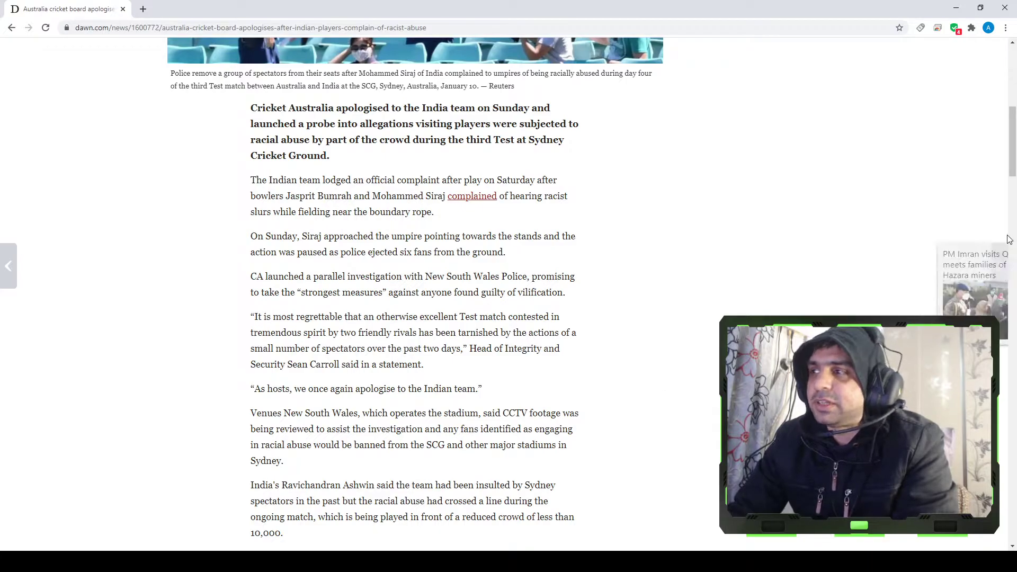
scroll("down", 3)
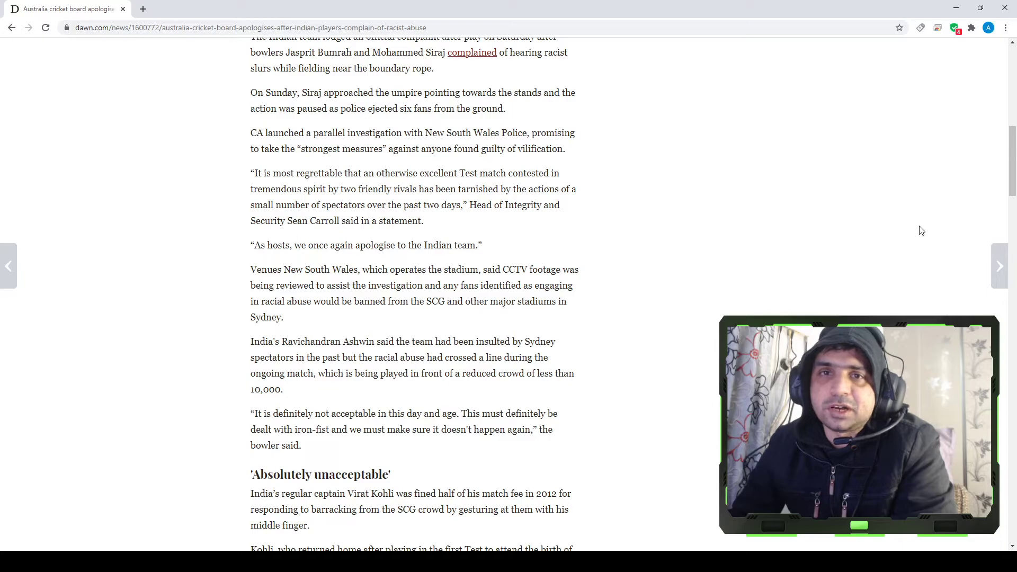
mouse_move(960, 201)
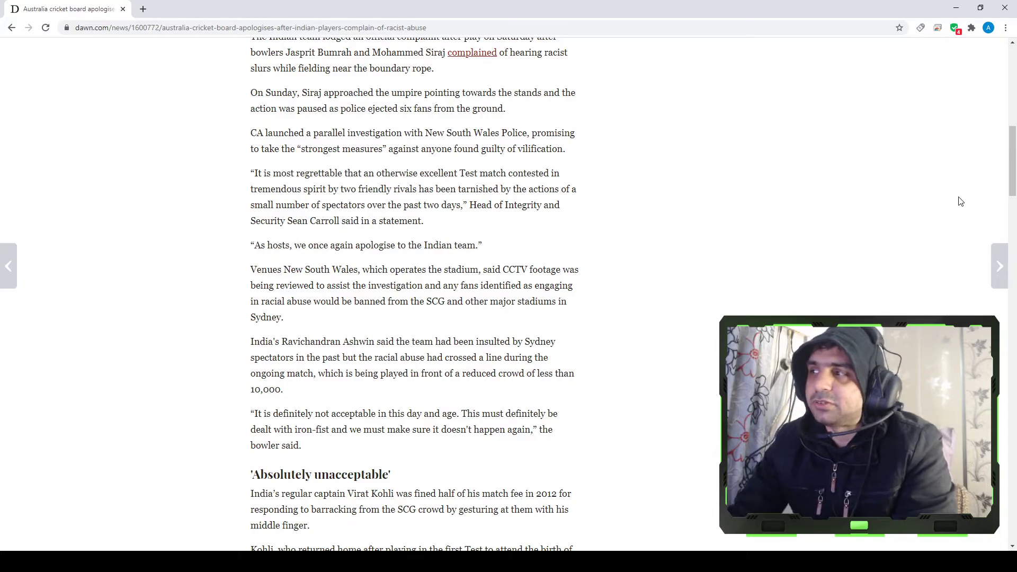
scroll("down", 3)
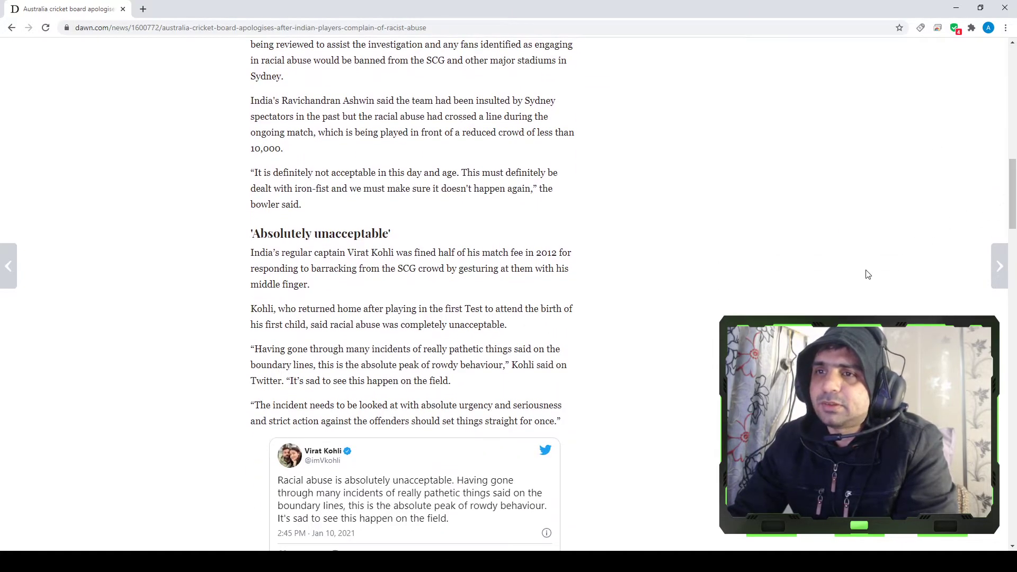
mouse_move(863, 278)
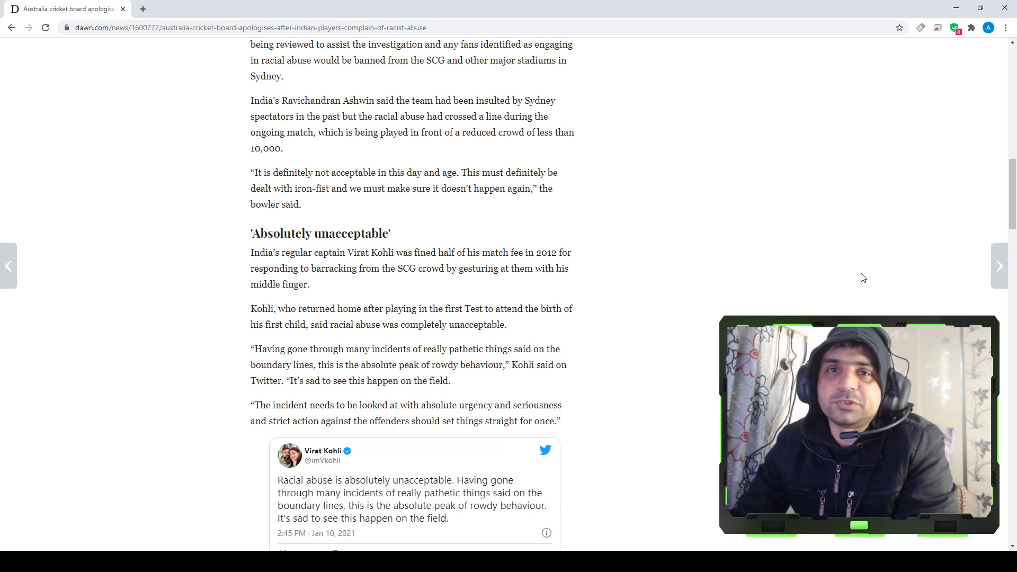
scroll("down", 3)
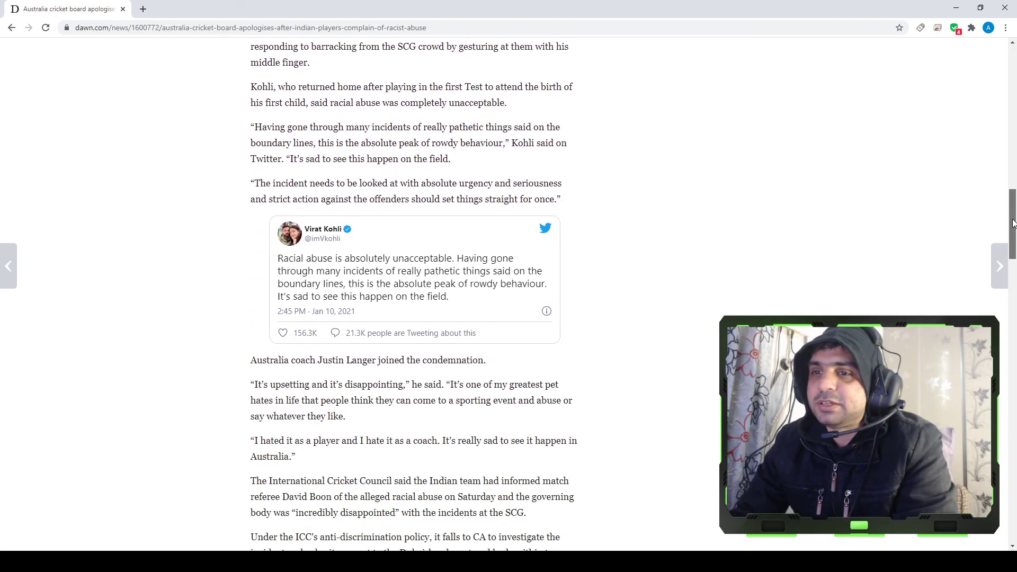
scroll("down", 3)
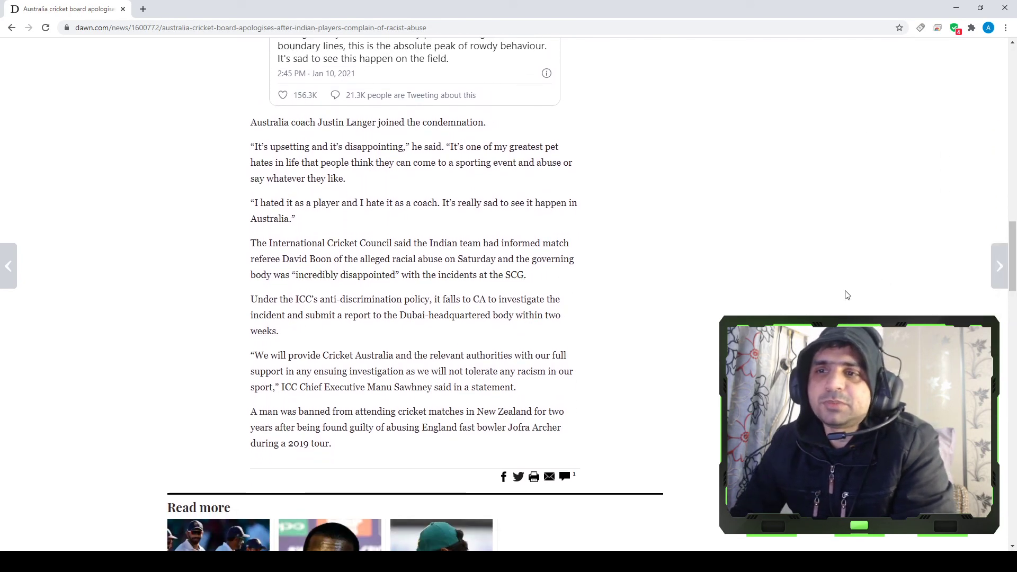